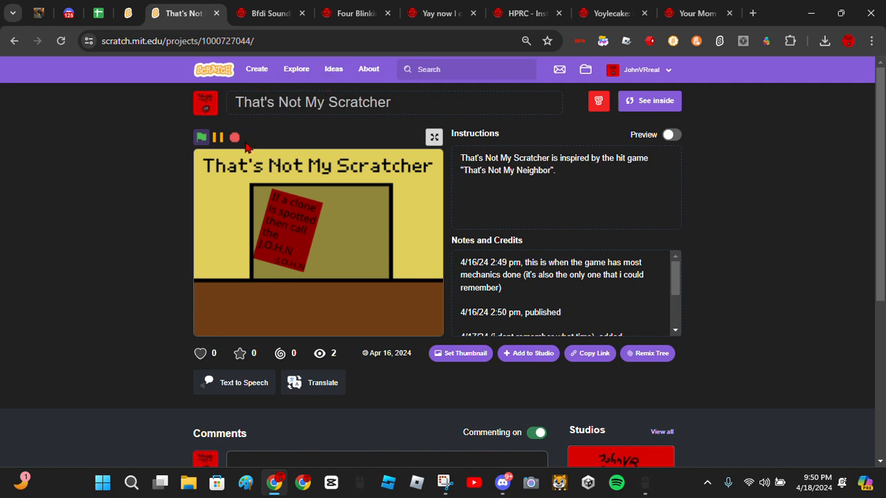
- Start That's Not My Scratcher running fullscreen with the cat at the gate window
click(670, 134)
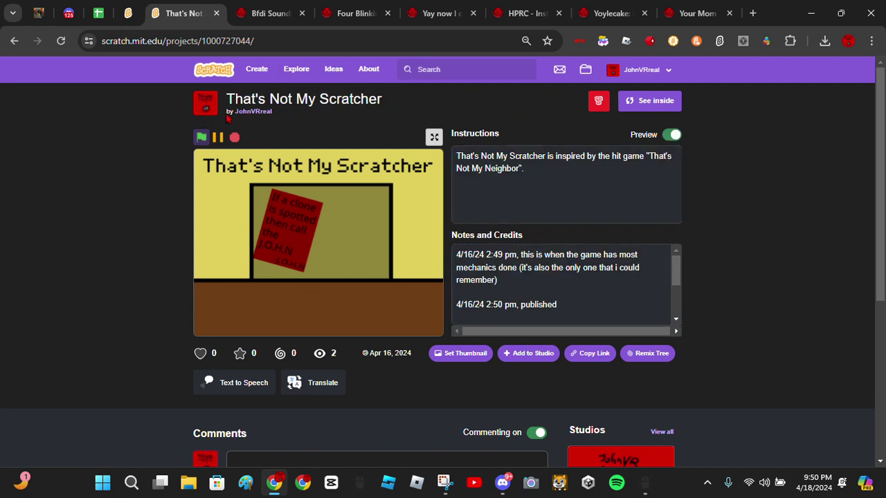
mouse_move(340, 142)
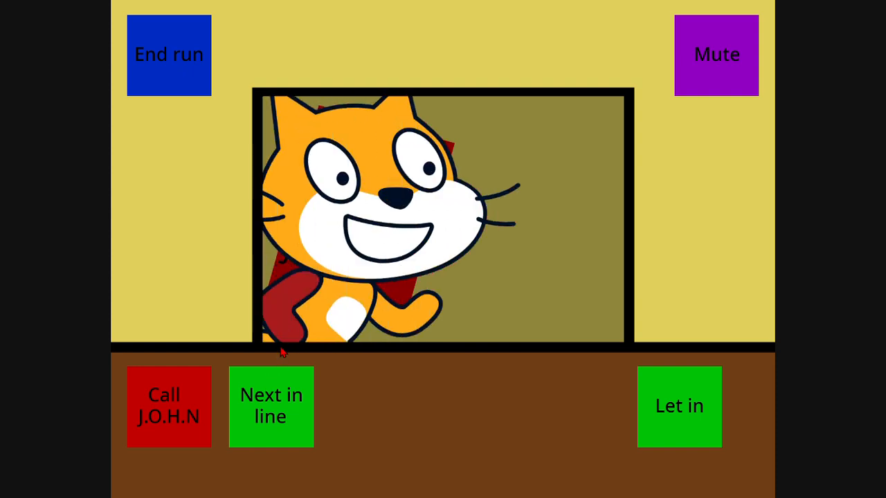
- Send the cat away and call the next visitor, who greets with "Yo dude."
click(169, 407)
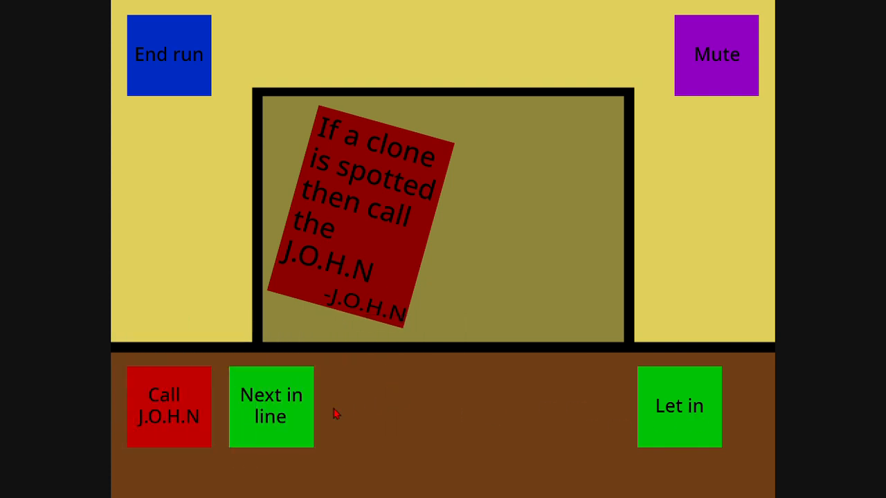
click(271, 407)
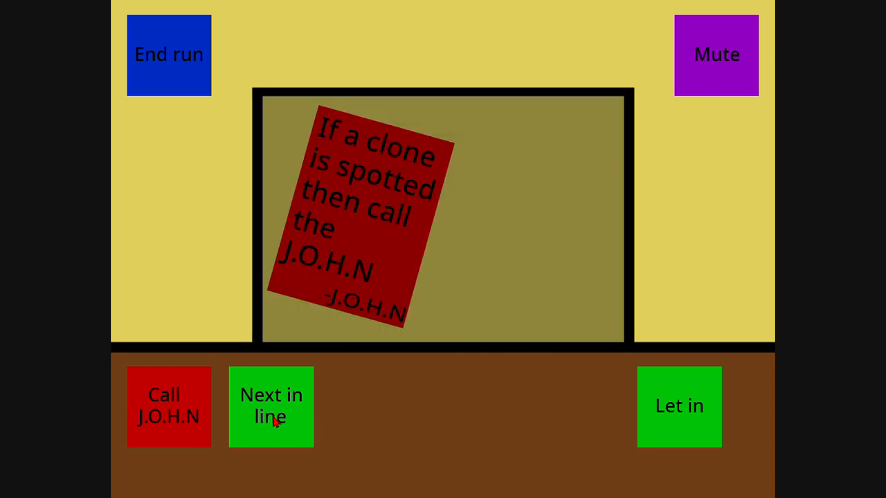
click(271, 407)
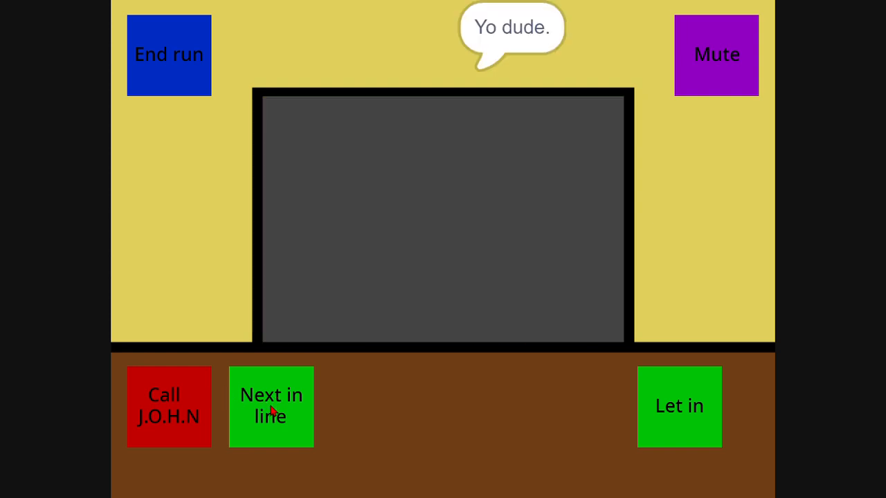
click(272, 407)
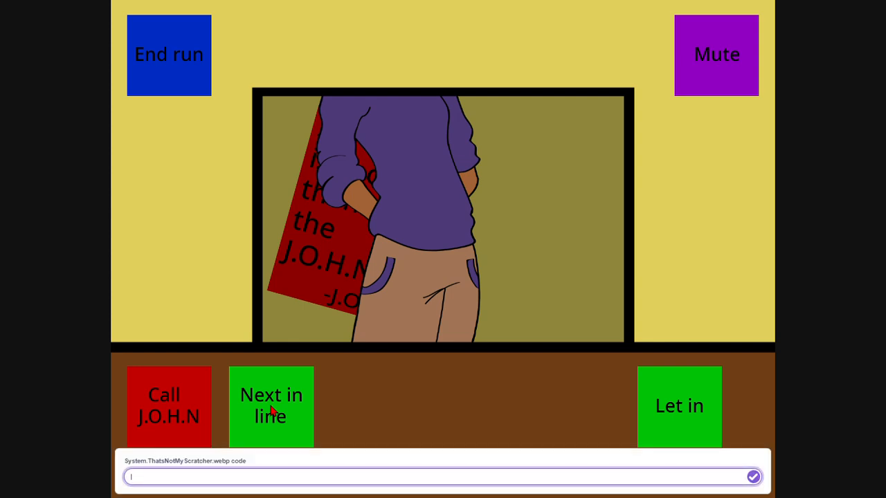
- Answer the code prompt with 'ws' and process the following visitors one after another
text(ws)
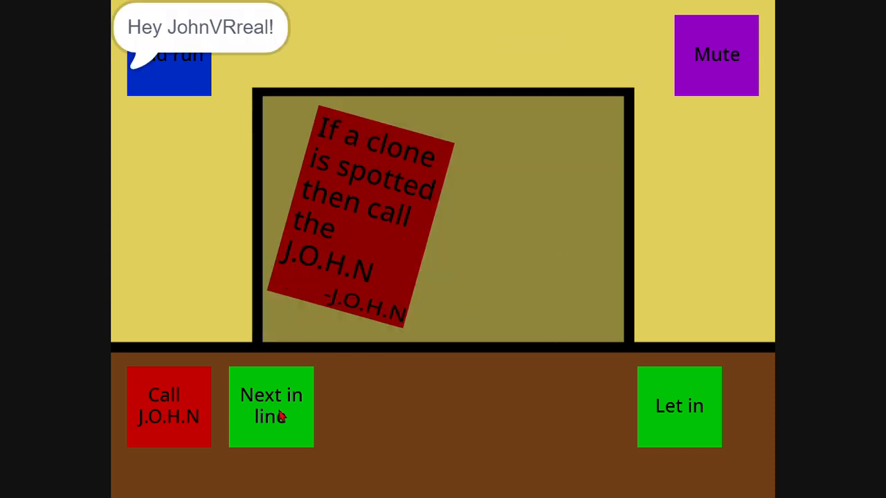
click(271, 407)
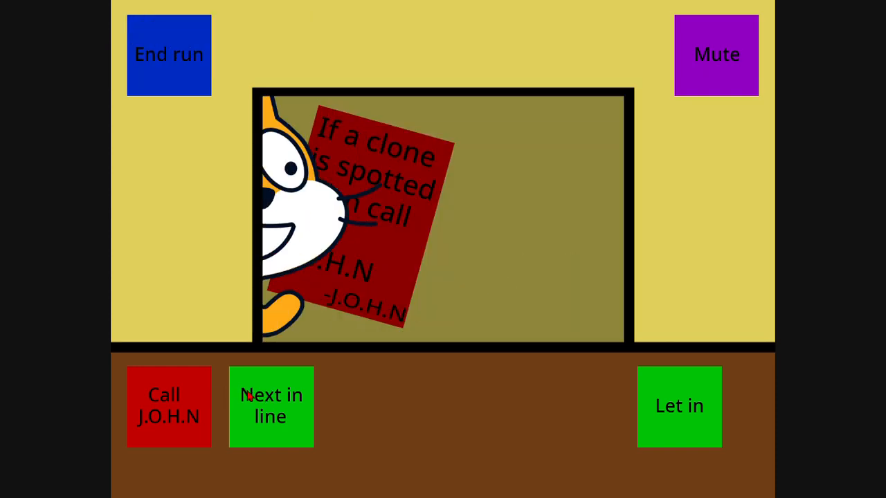
click(271, 406)
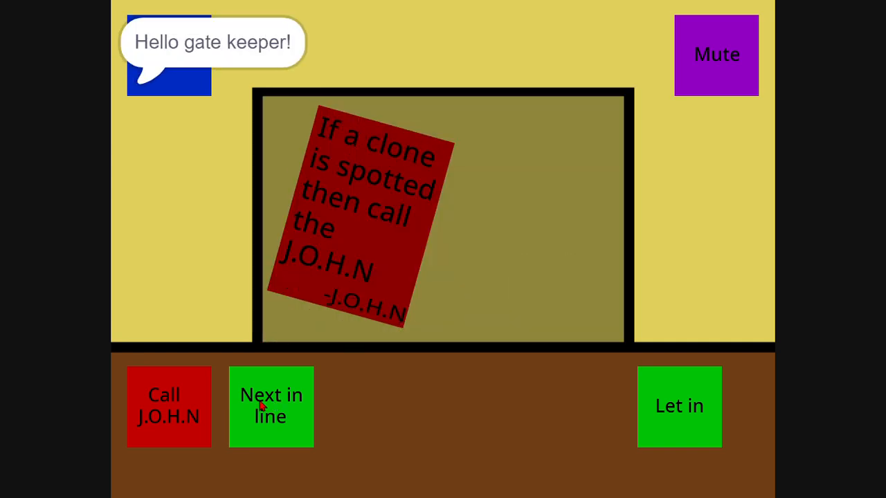
click(271, 407)
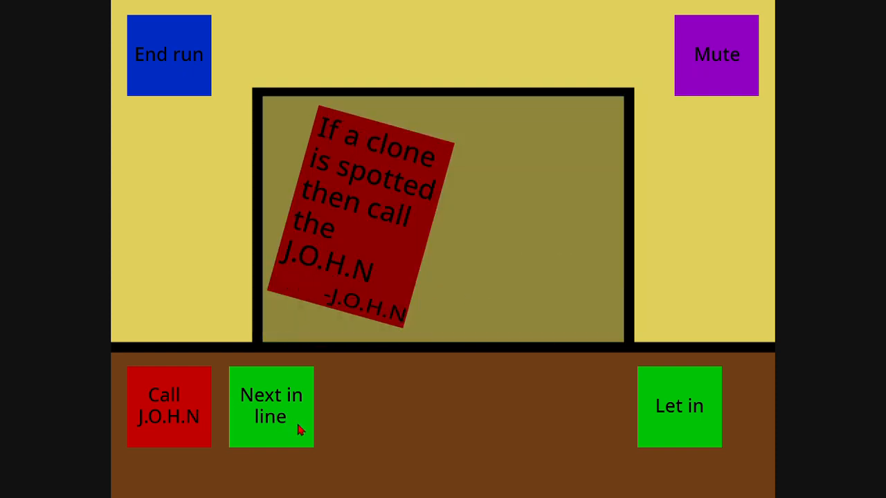
click(271, 407)
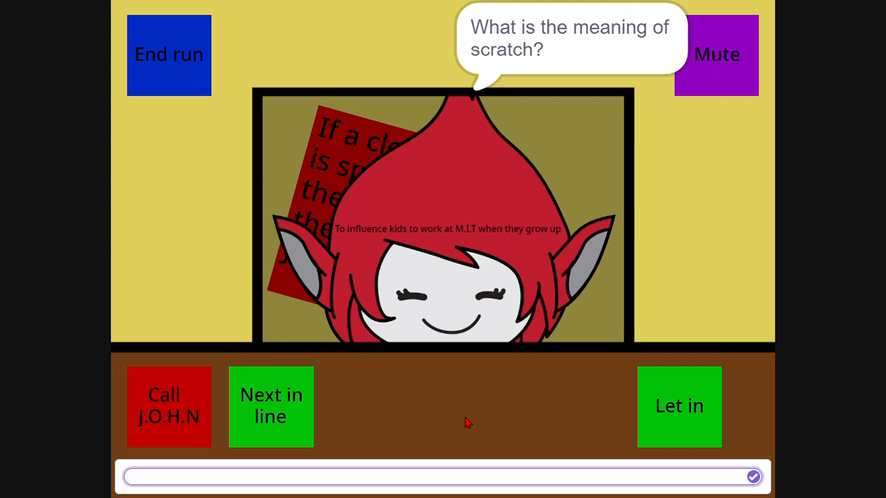
- Answer that Scratch is to influence kids to work at M.I.T when they grow, and submit it
text(To influ)
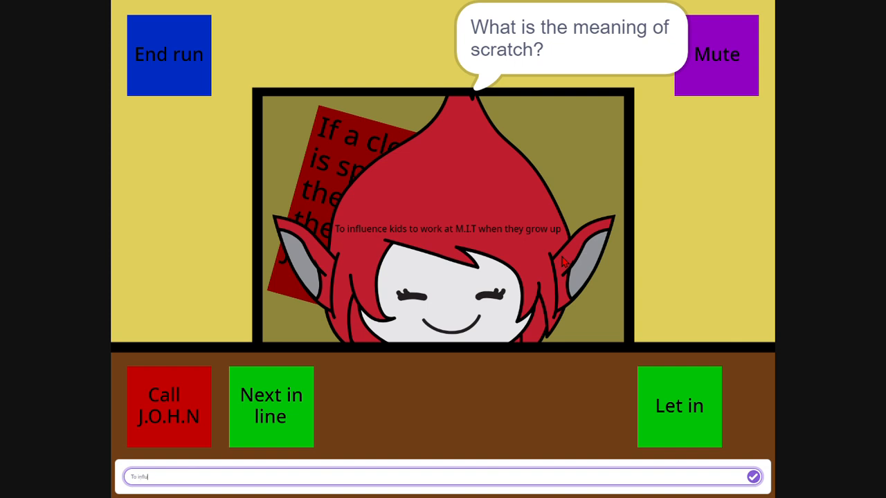
text(ence kids)
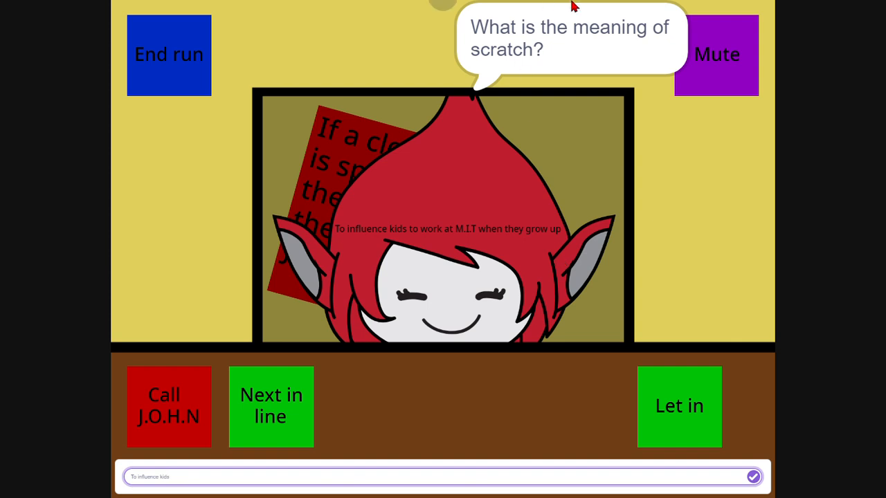
mouse_move(609, 22)
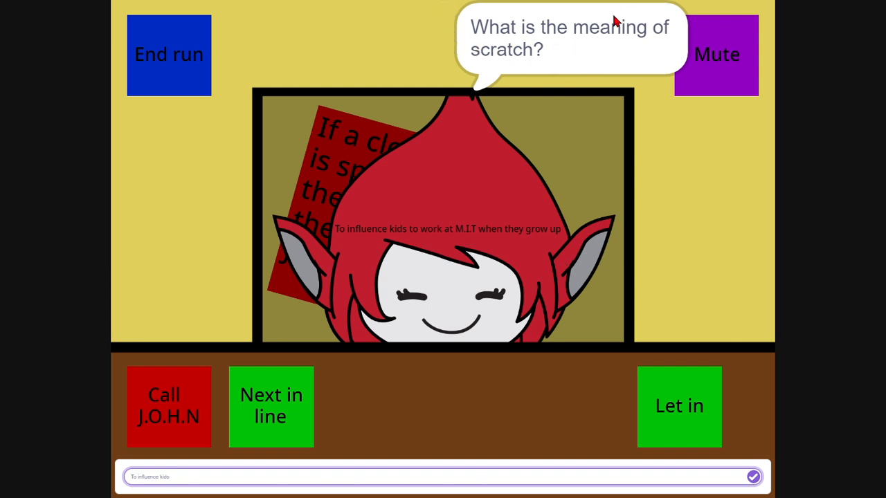
mouse_move(393, 375)
text( to)
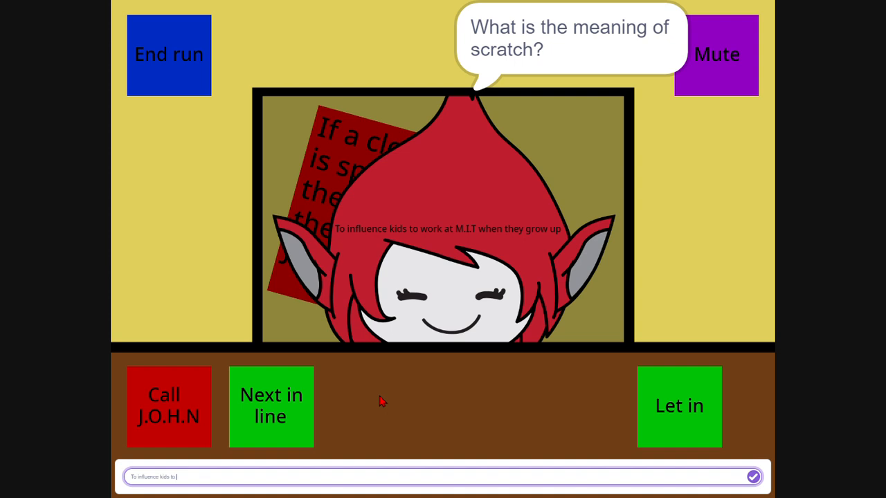
text(work at M.I.T when)
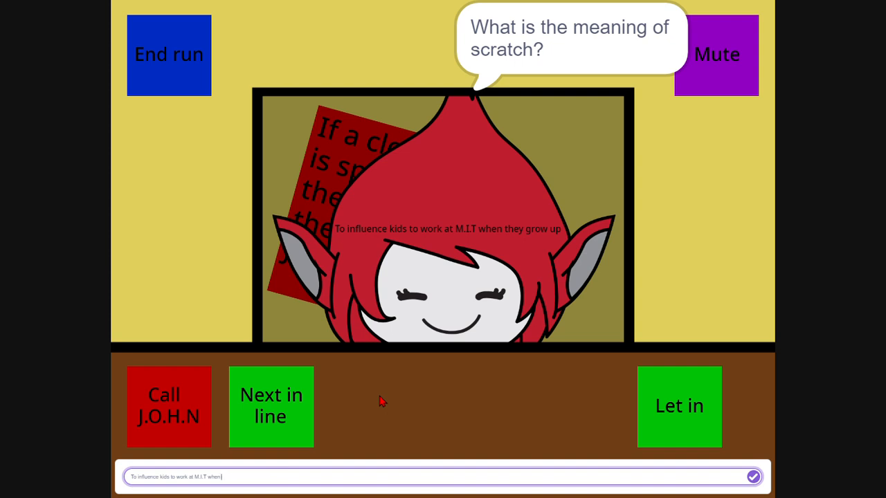
text(they gro)
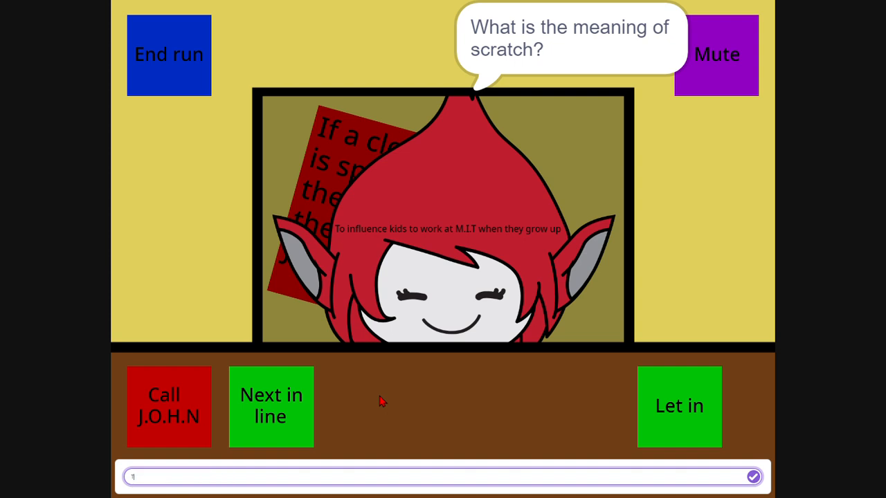
text(To influence kids to)
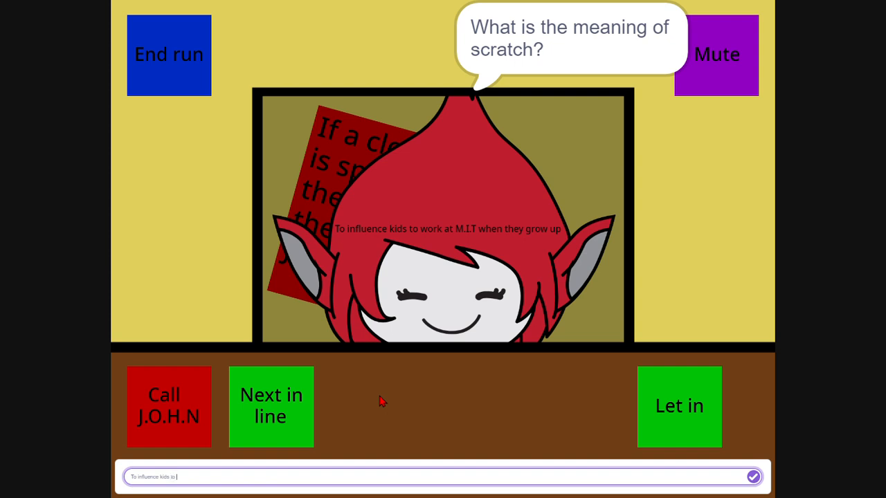
text(work at)
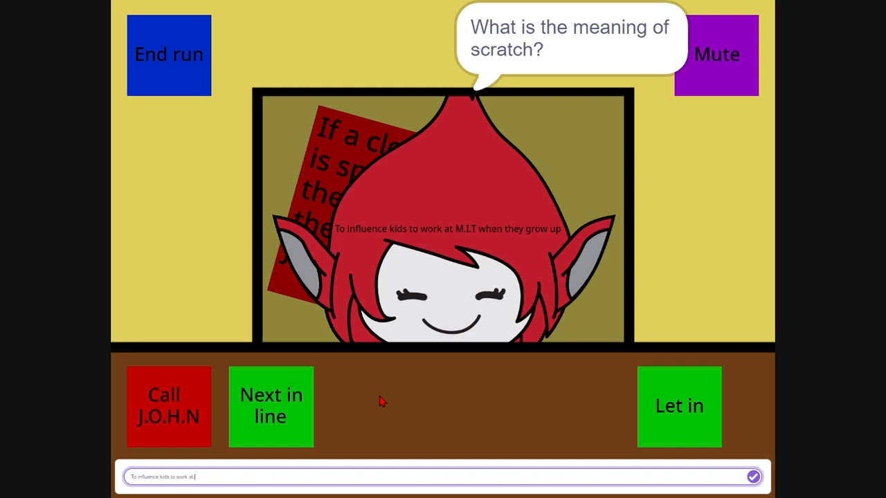
text(M.I.T)
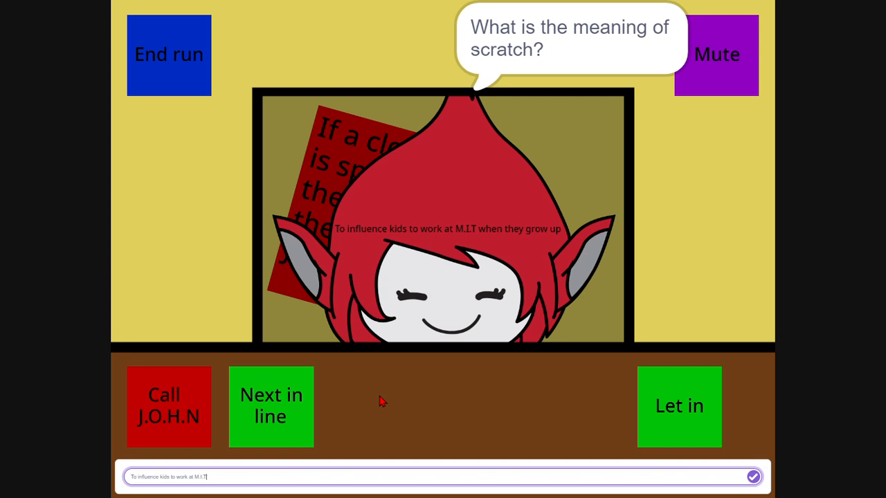
text(when they grow up)
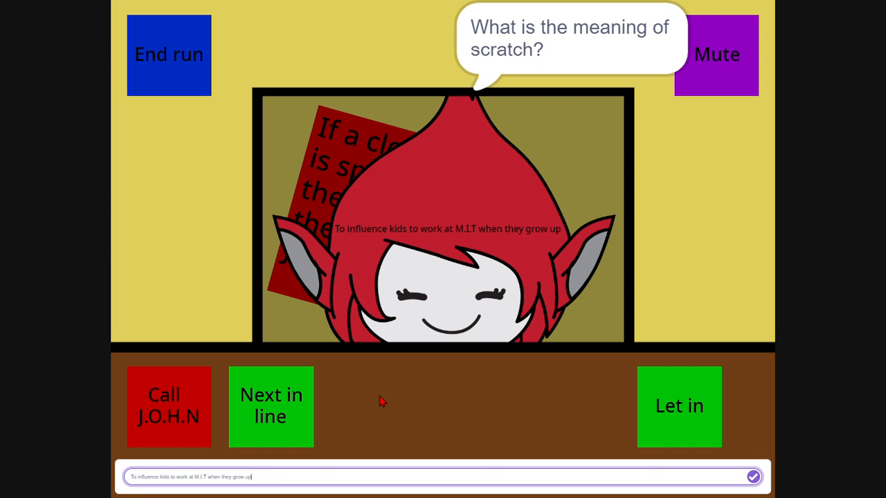
click(753, 476)
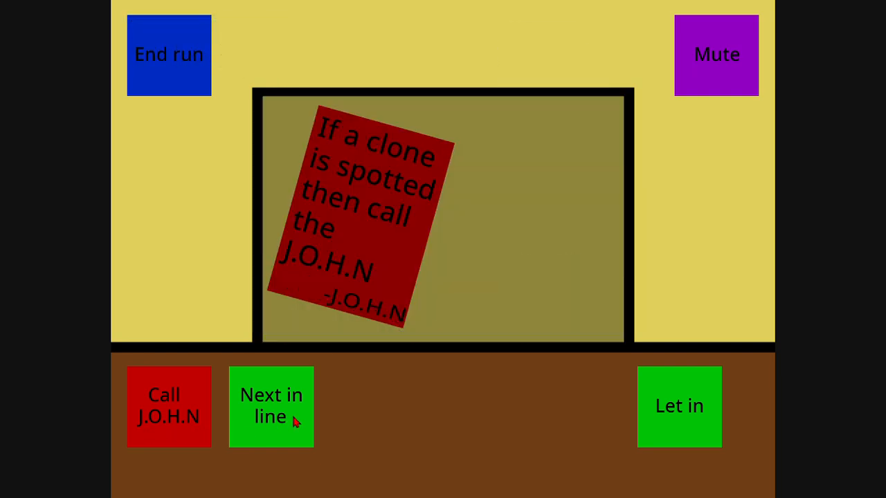
click(271, 407)
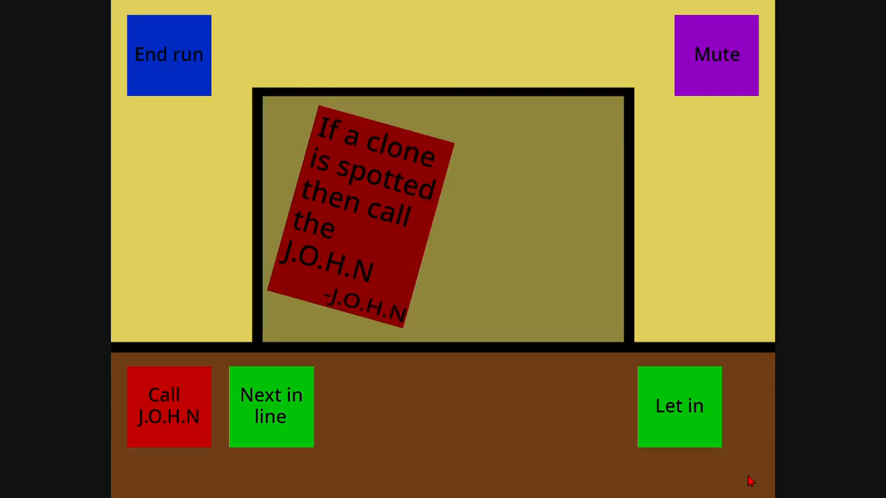
click(271, 407)
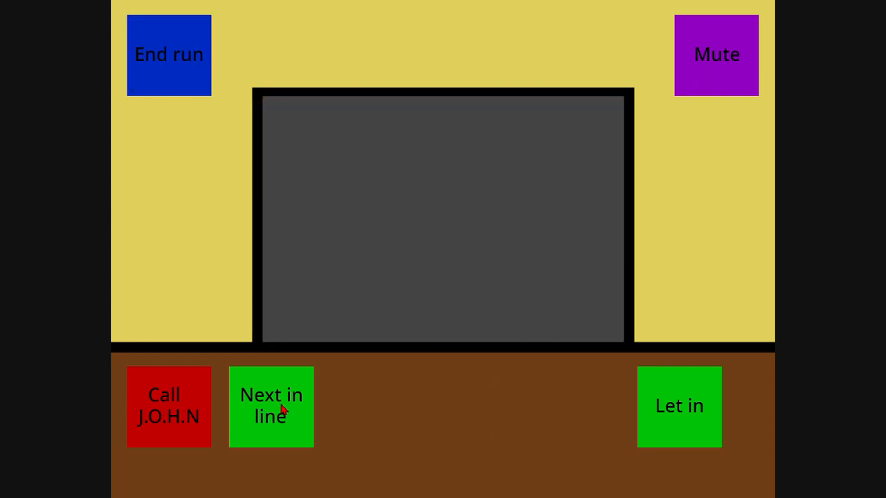
click(271, 407)
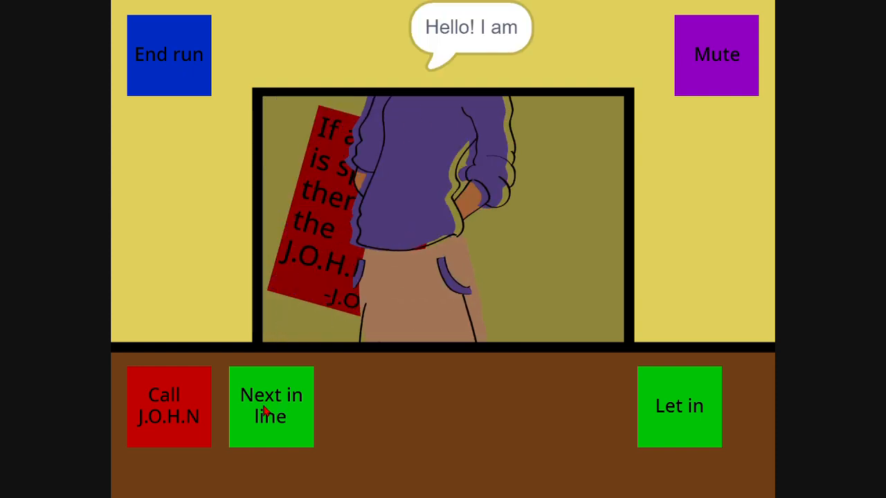
click(271, 407)
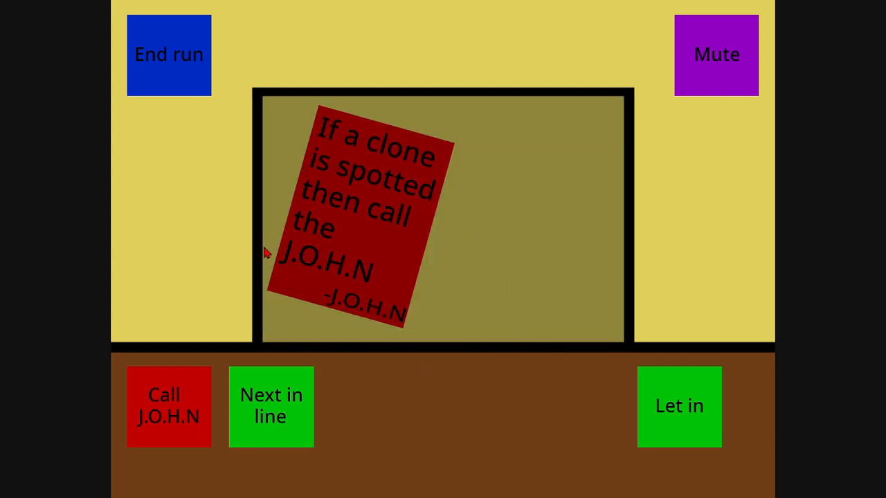
mouse_move(404, 101)
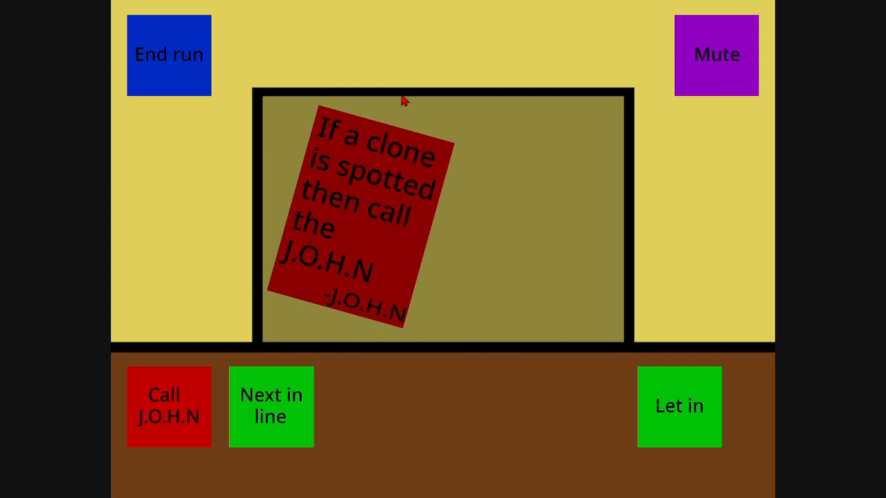
mouse_move(479, 102)
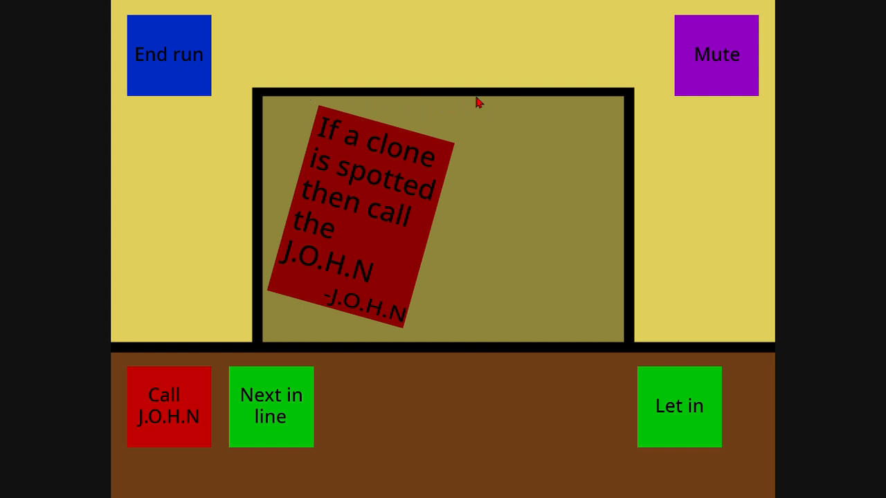
mouse_move(244, 404)
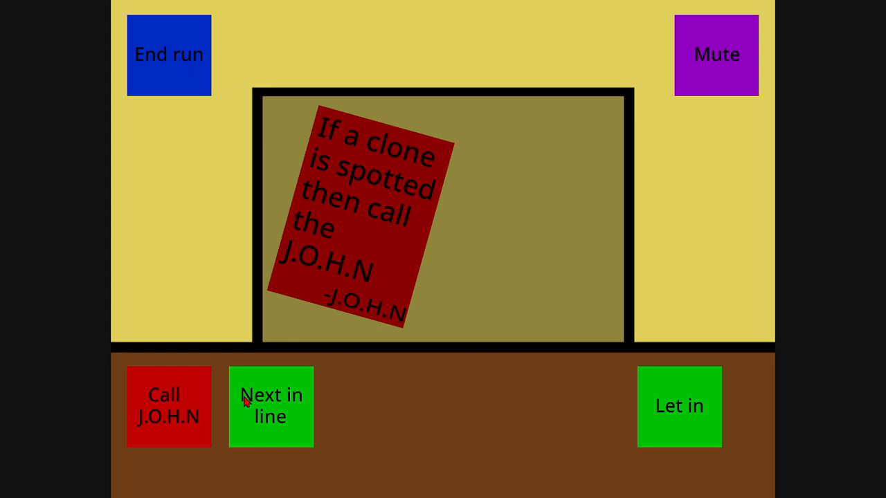
mouse_move(484, 338)
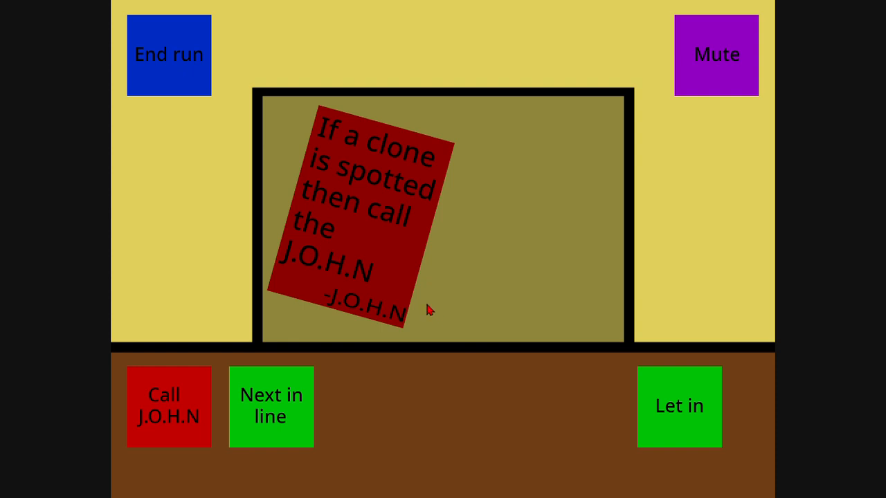
mouse_move(473, 349)
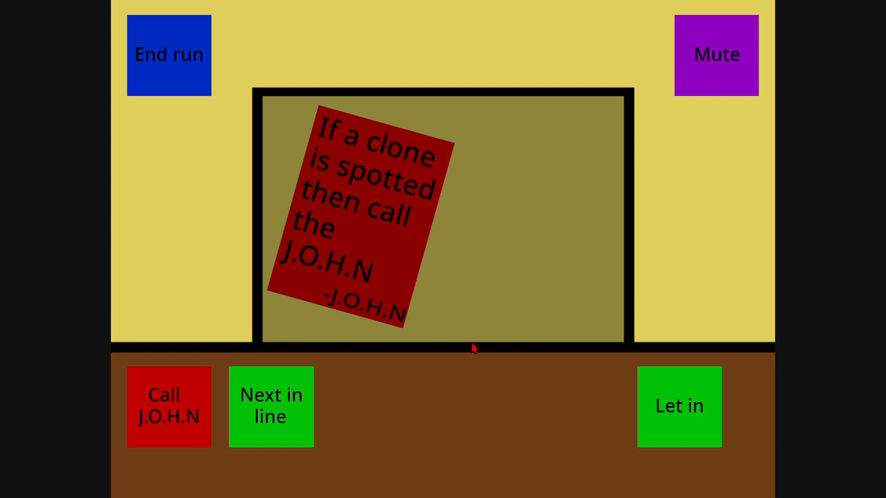
mouse_move(446, 360)
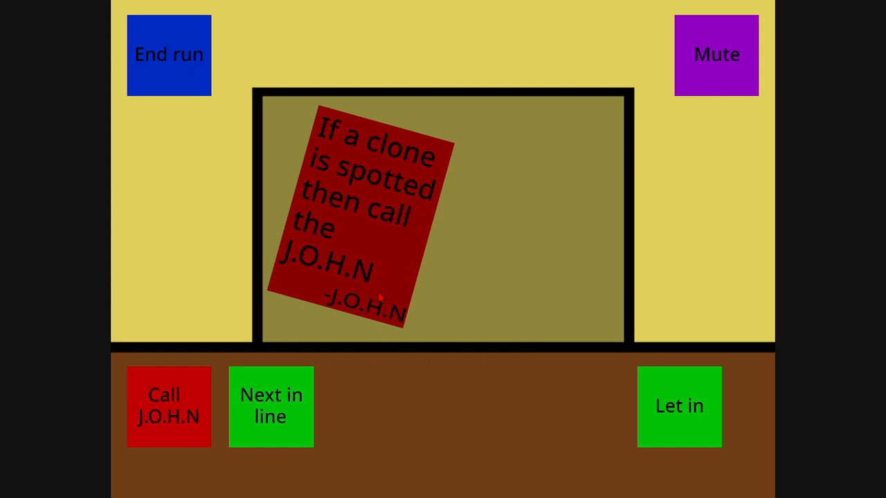
mouse_move(385, 322)
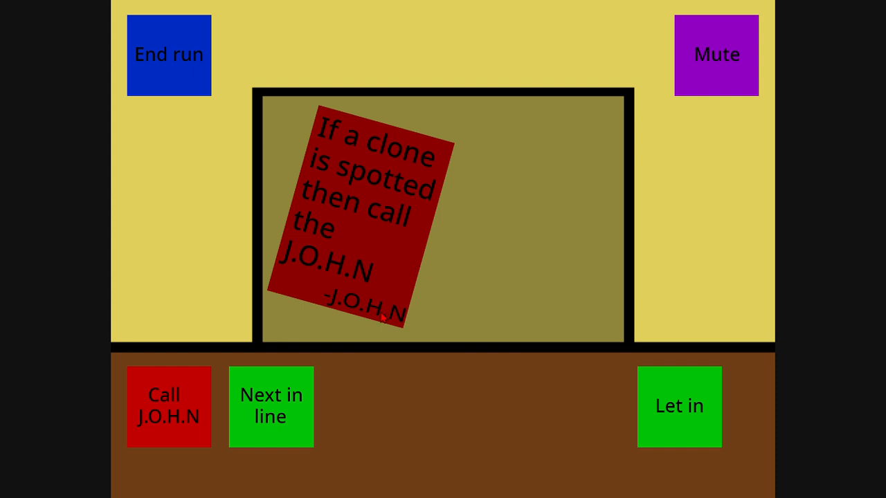
mouse_move(495, 306)
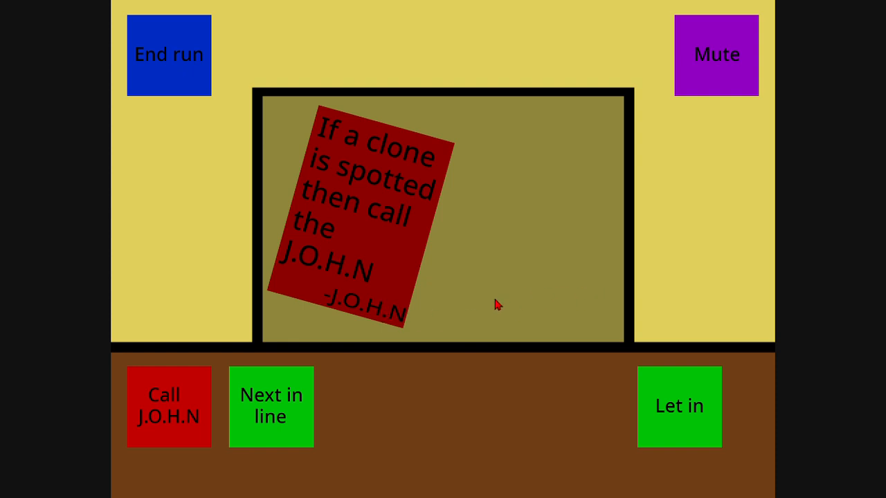
mouse_move(584, 316)
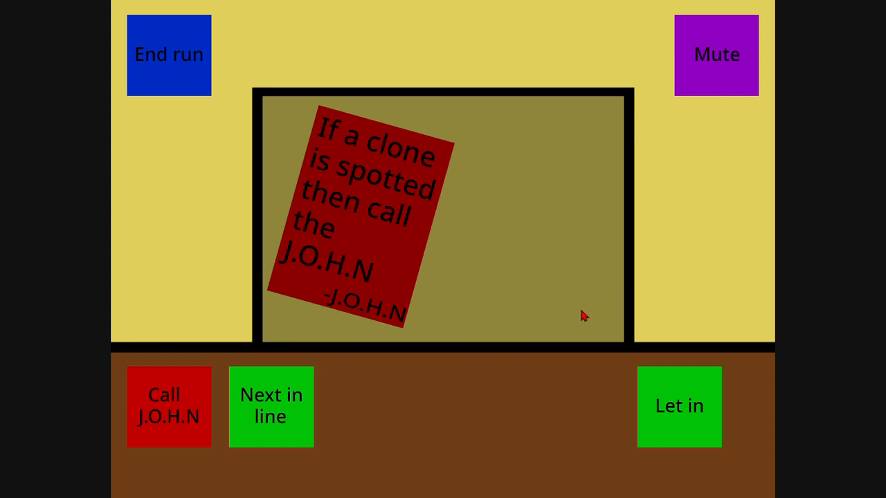
mouse_move(321, 412)
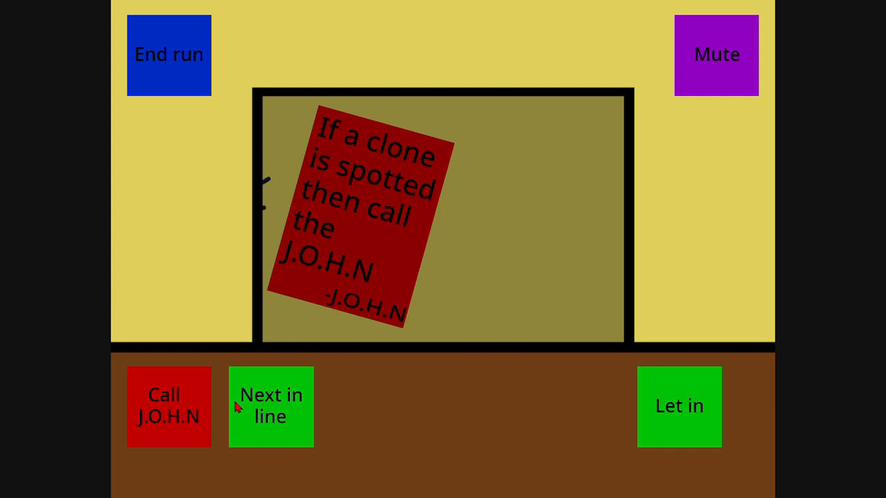
- Call the final visitor so the Scratch cat shows the 'Woah, nice. All achievements' banner
click(271, 407)
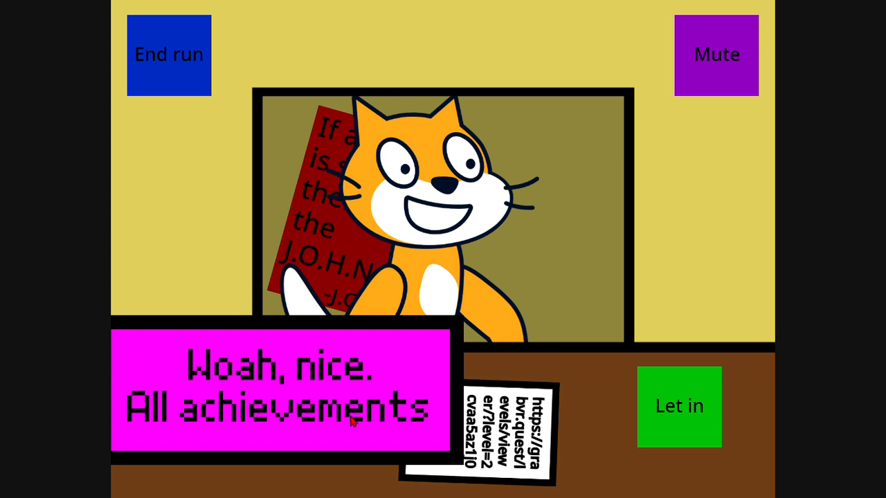